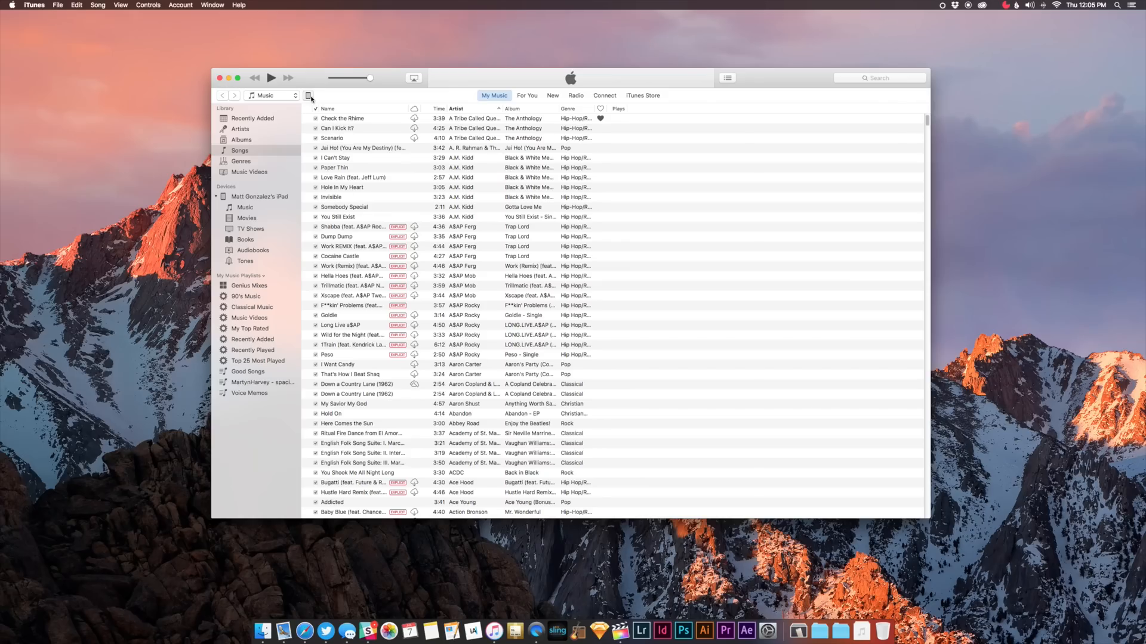
# Step: Set the iPad mini's backups to this computer instead of iCloud
pyautogui.click(259, 196)
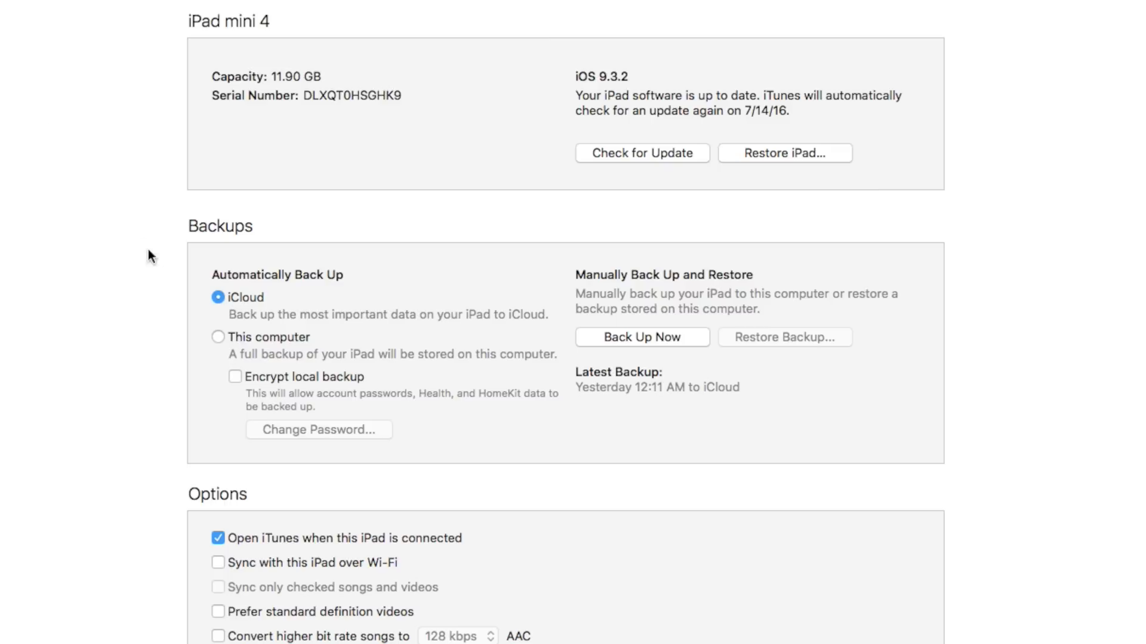
pyautogui.click(217, 337)
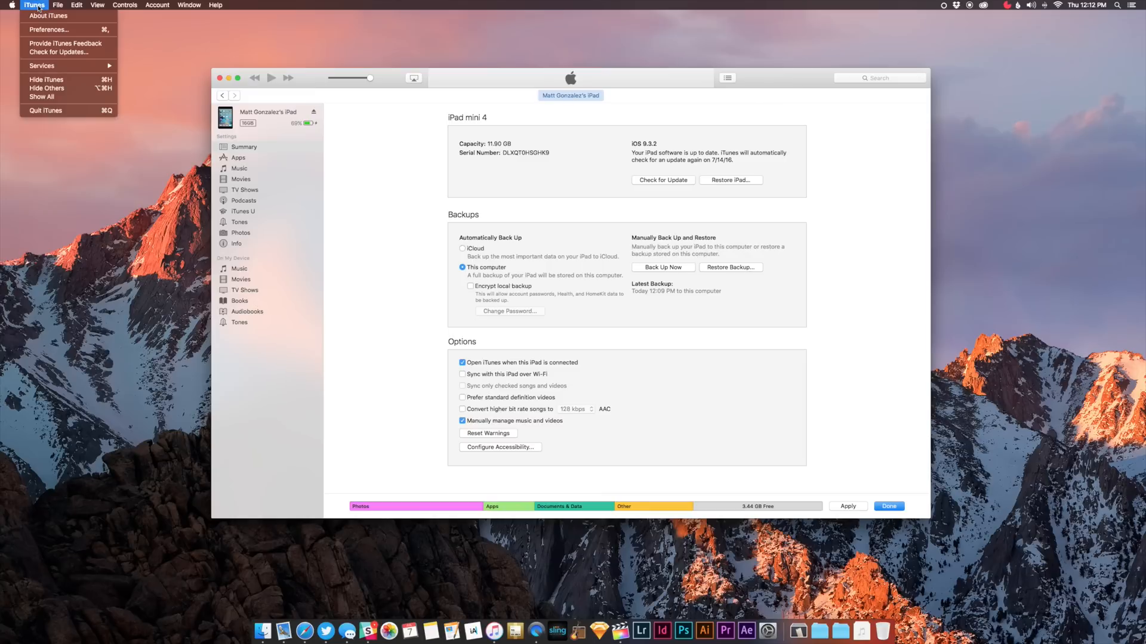
# Step: Archive today's iPad backup from the Devices preferences so it isn't overwritten
pyautogui.click(48, 29)
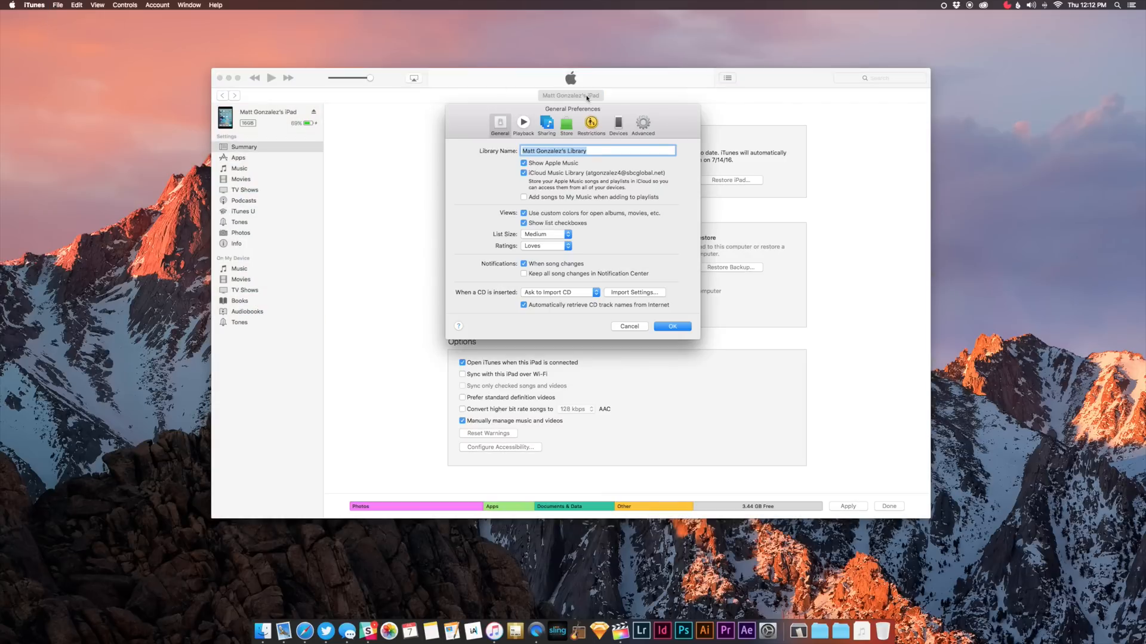
pyautogui.click(618, 122)
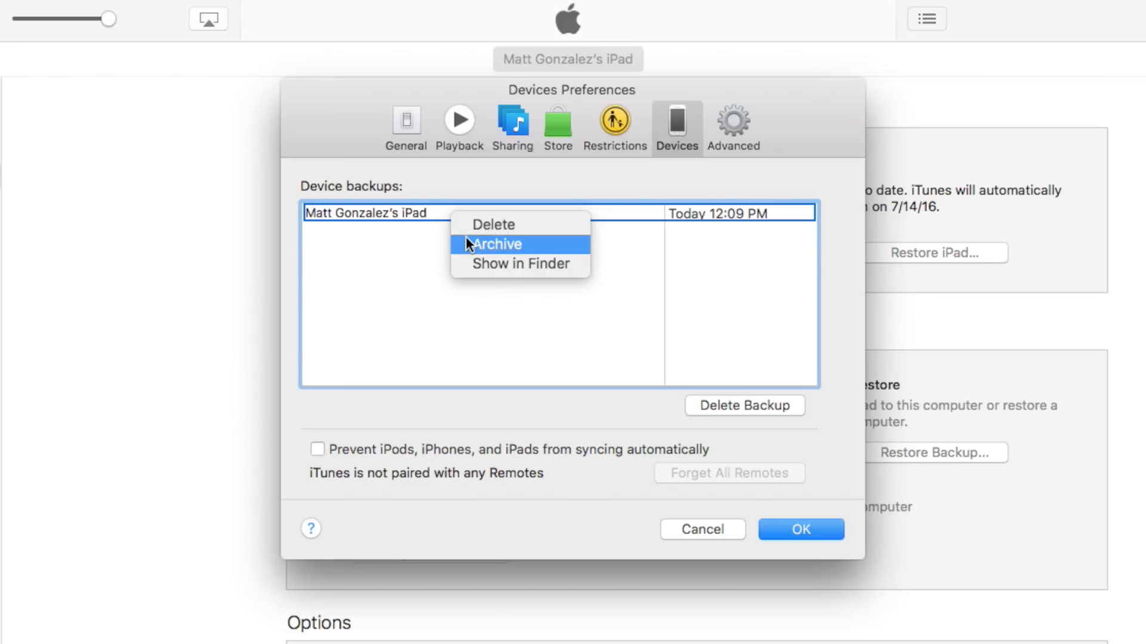
pyautogui.click(496, 245)
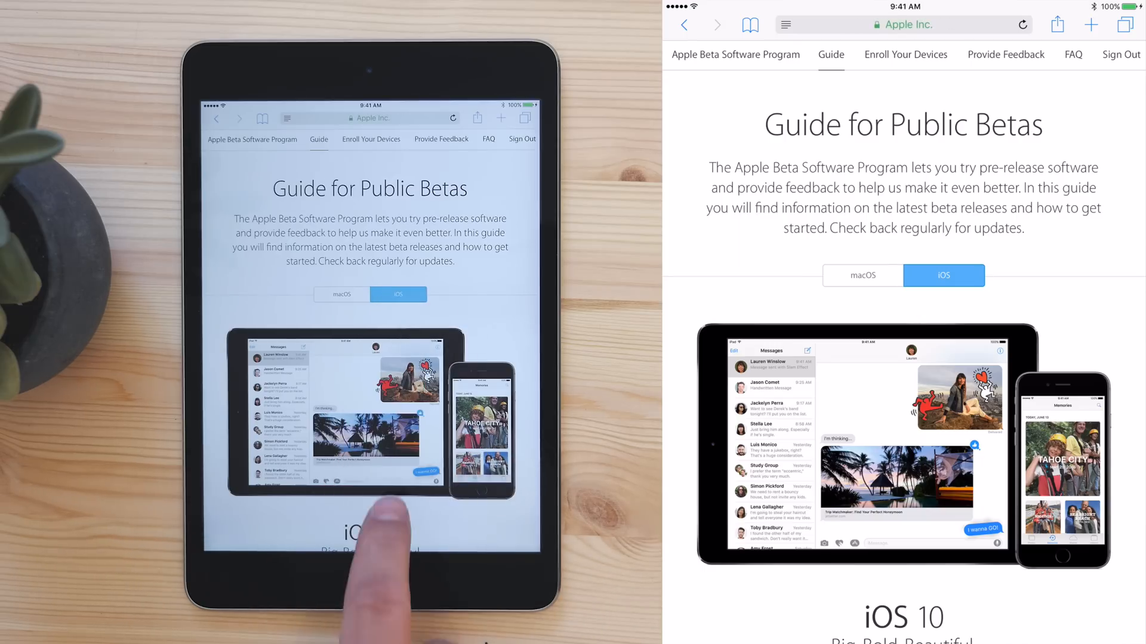
# Step: Scroll the iOS section of the Public Beta guide down to the profile download
pyautogui.scroll(-3)
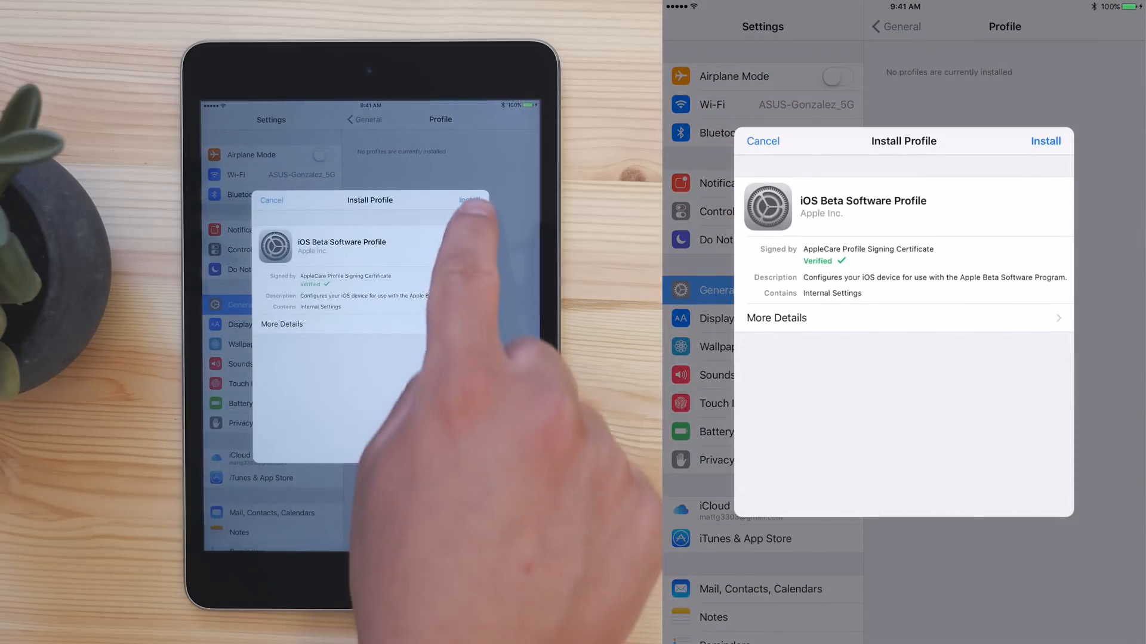
# Step: Install the iOS Beta Software Profile, accepting consent, and restart the iPad
pyautogui.click(1044, 141)
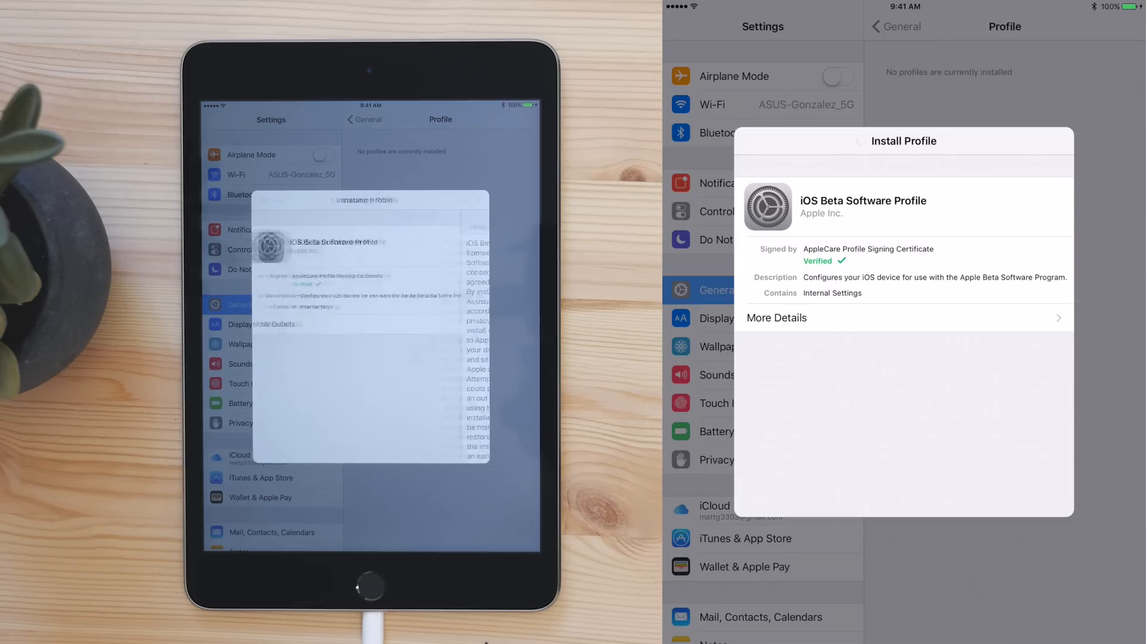
pyautogui.click(1046, 141)
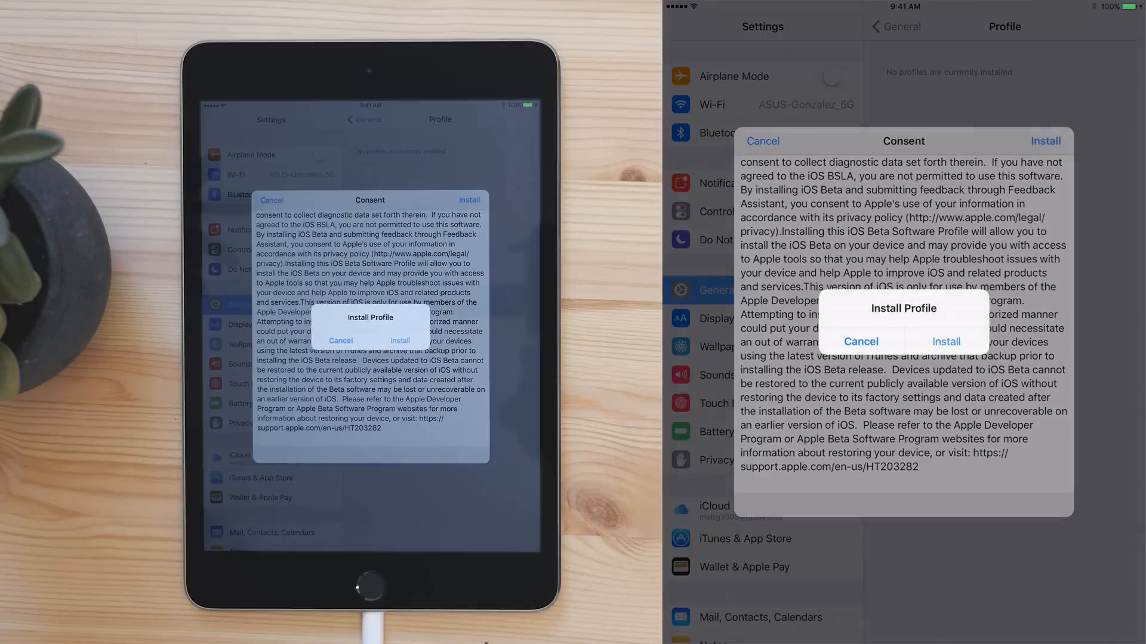
pyautogui.click(945, 341)
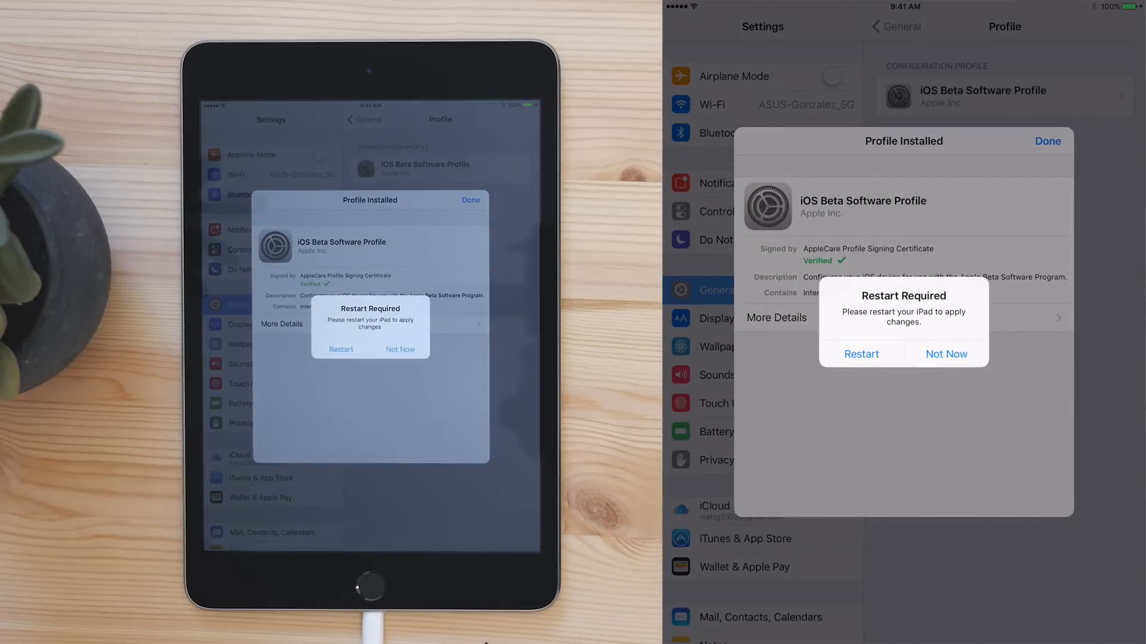
pyautogui.click(946, 354)
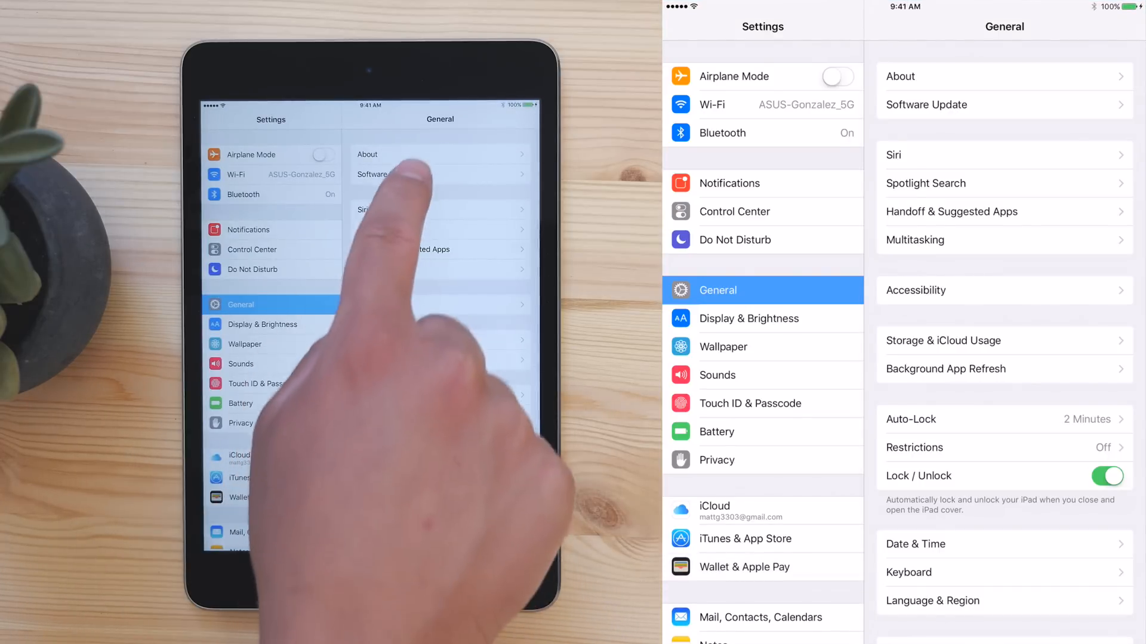
# Step: Open Software Update to see iOS 10 Public Beta 1 (1.8 GB) offered
pyautogui.click(925, 104)
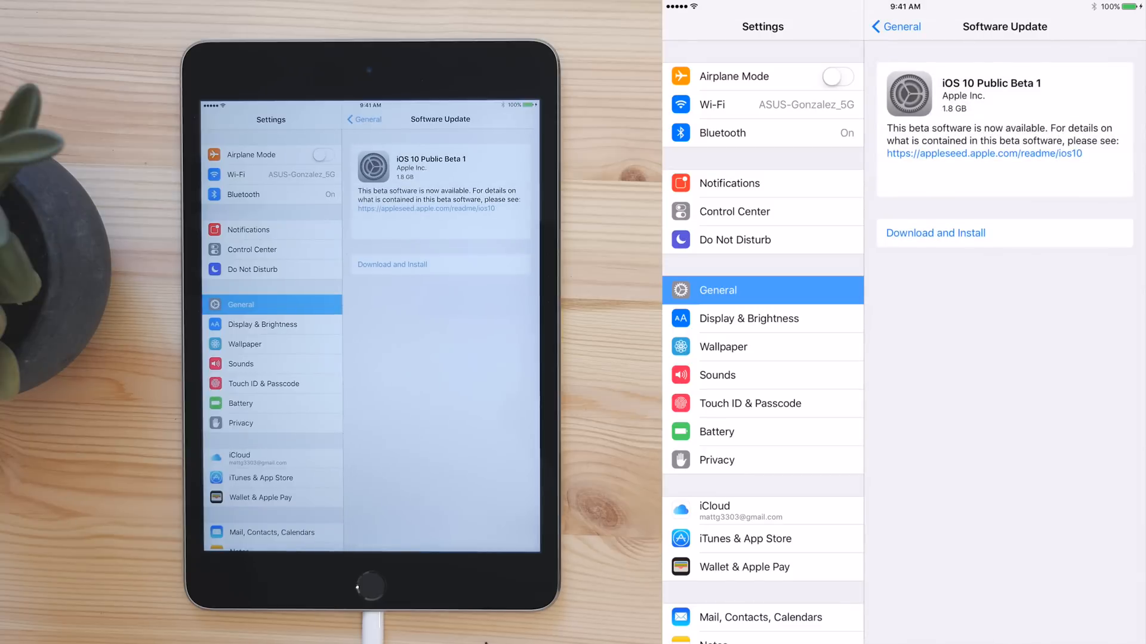